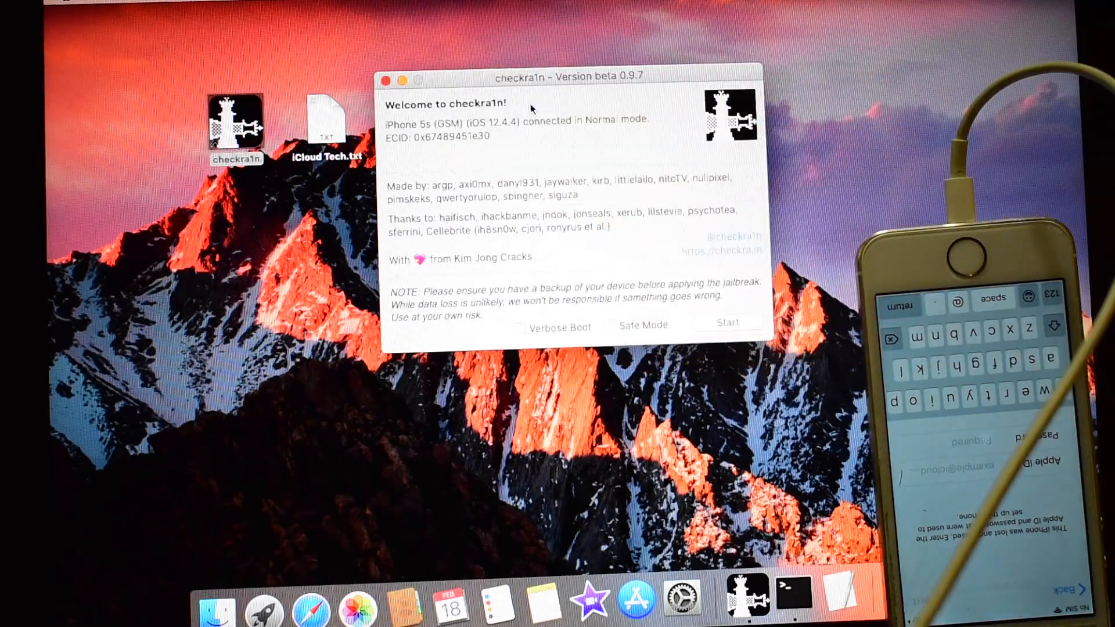
Start the jailbreak, send the iPhone 5s into recovery mode and reach the DFU instructions.
click(727, 322)
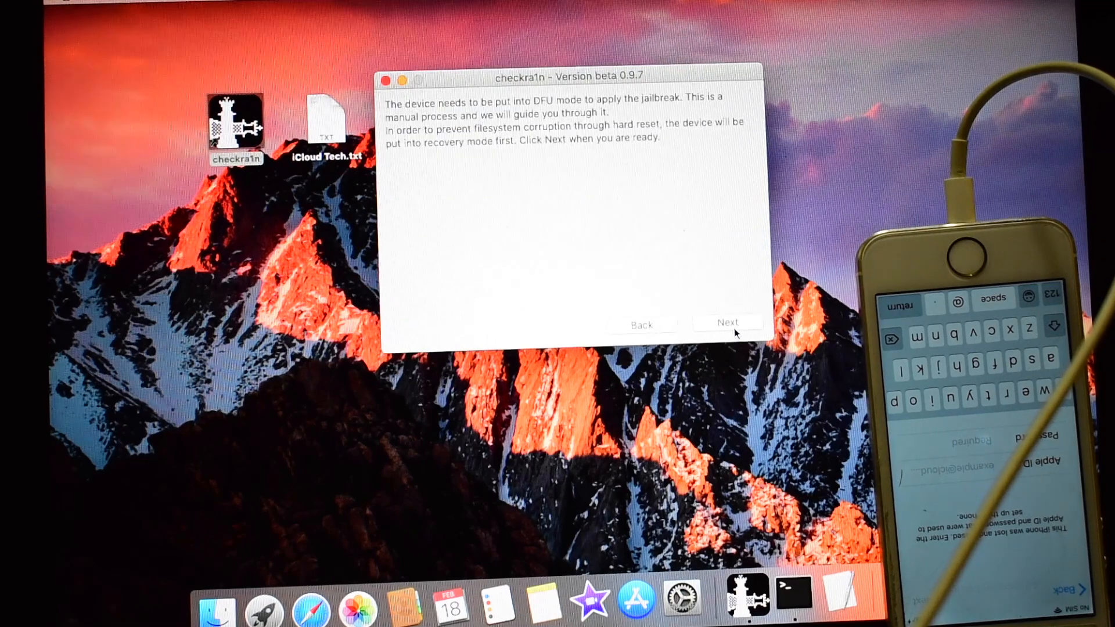
click(727, 324)
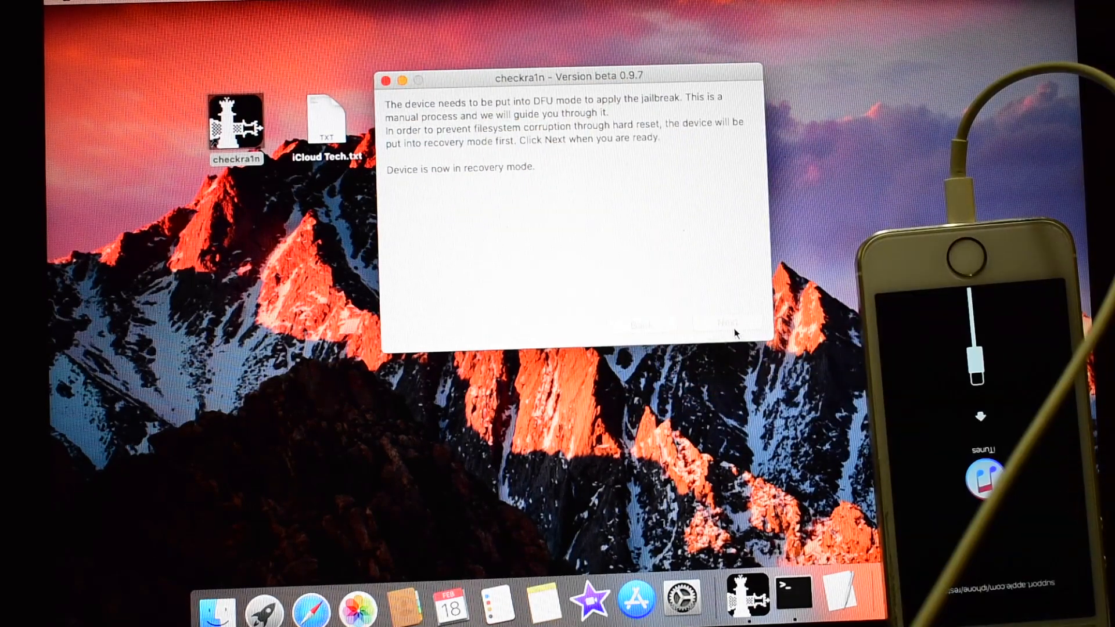
click(727, 325)
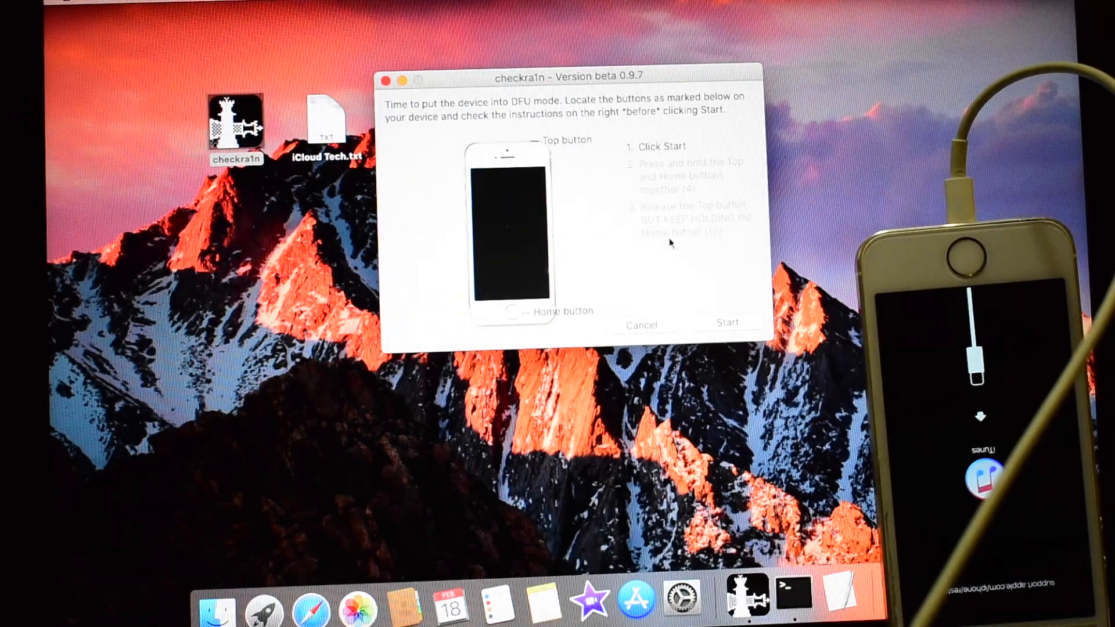
Begin the DFU sequence and let the jailbreak install until it reports All Done.
click(727, 324)
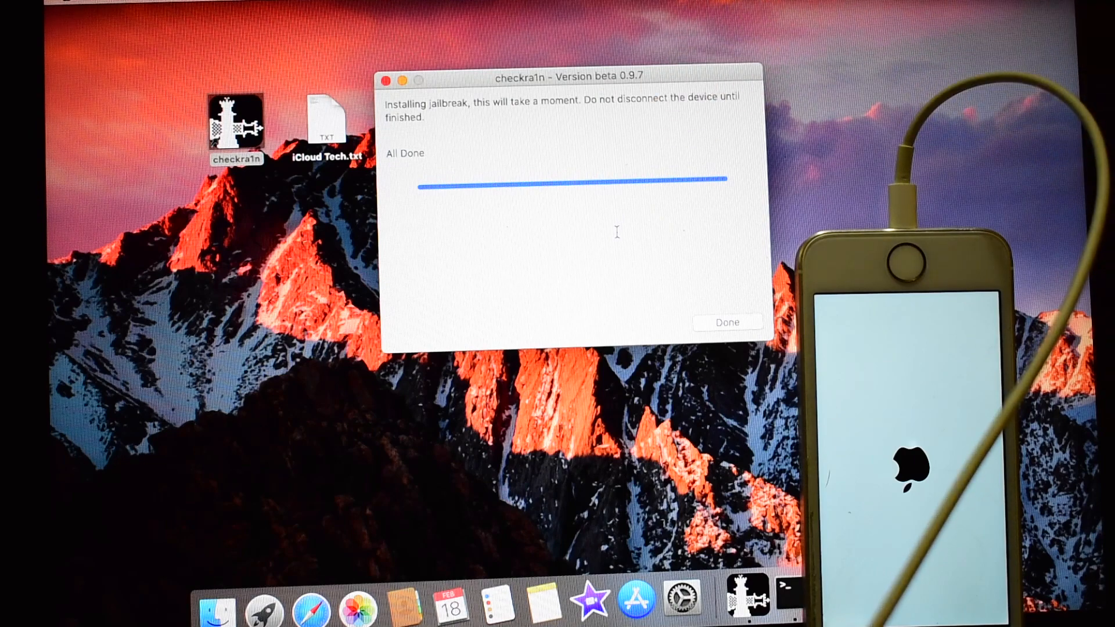
Dismiss the finished installer with Done and close the checkra1n window.
click(727, 321)
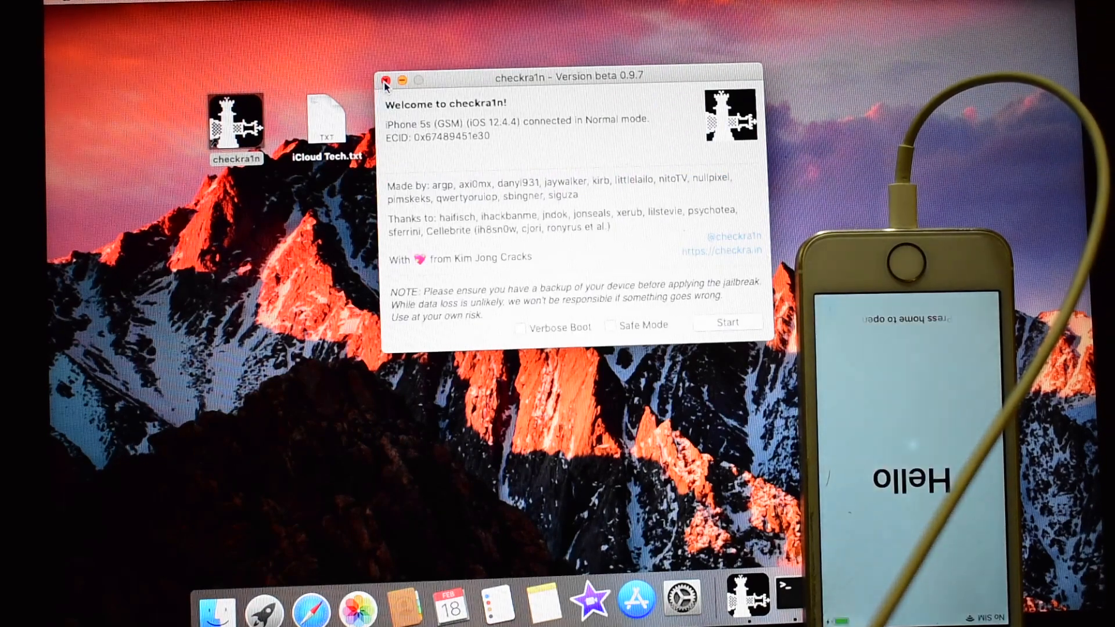
click(386, 79)
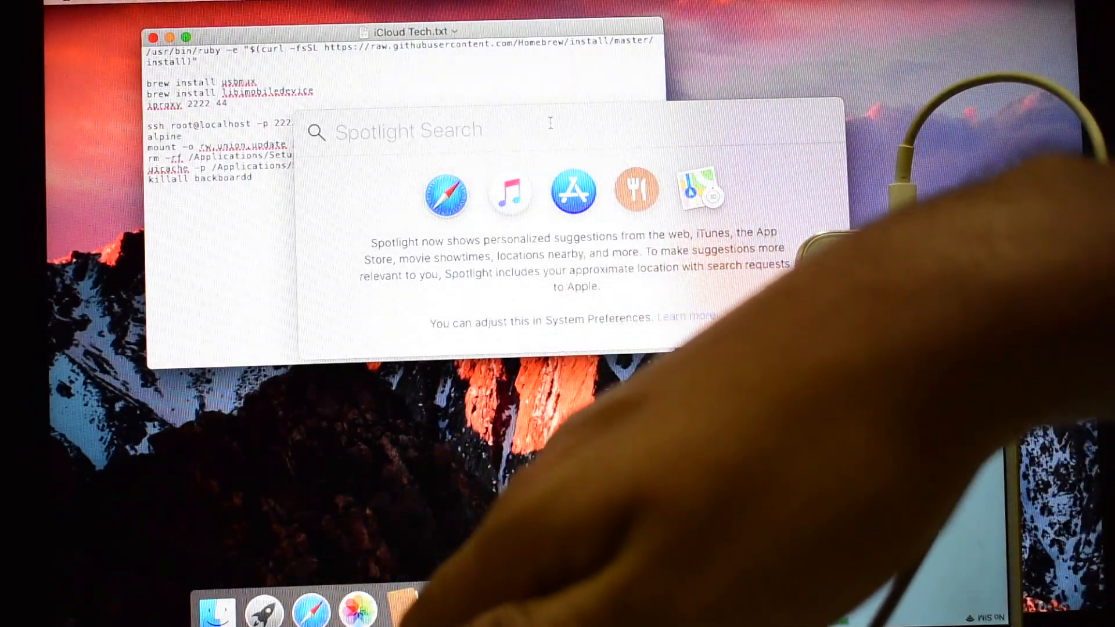
Search Spotlight for 'terminal' and launch Terminal beside the iCloud Tech notes.
text(textEdit)
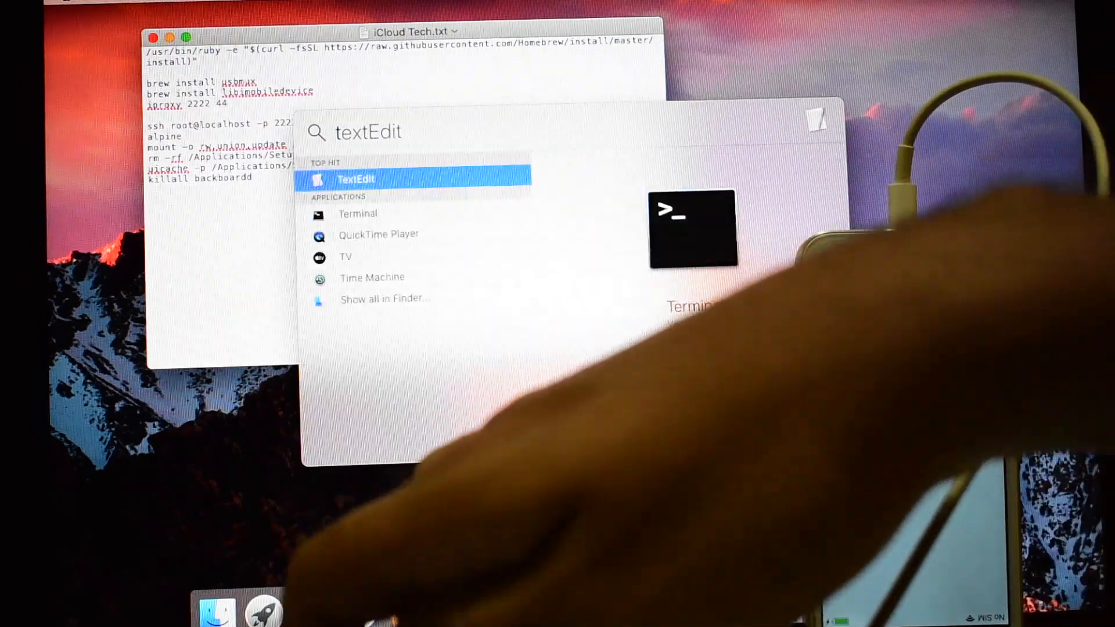
text(terminal)
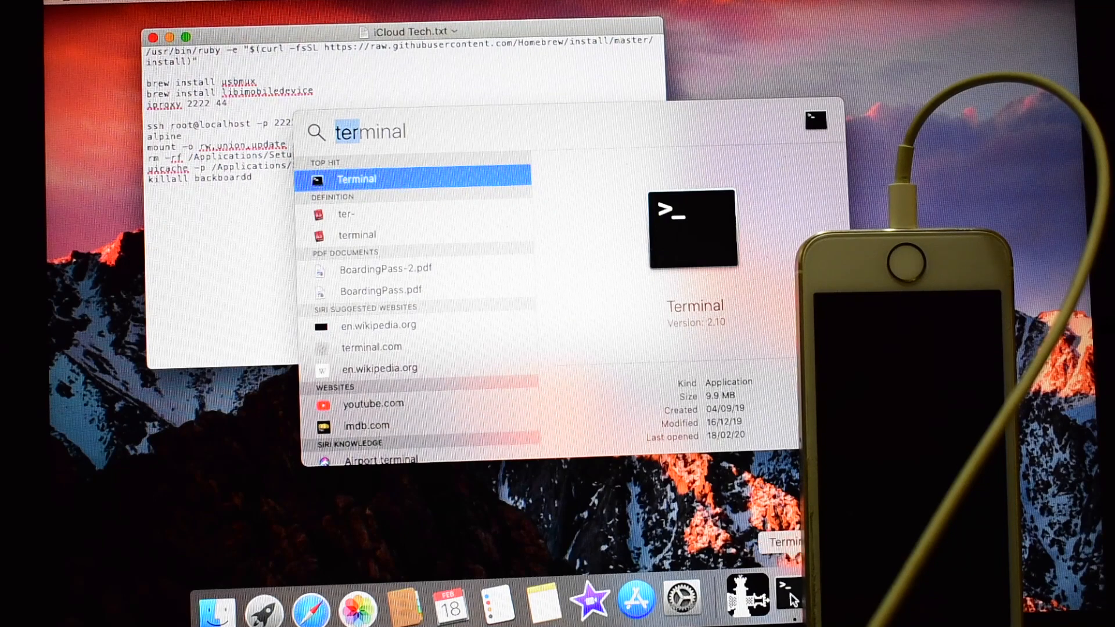
click(356, 179)
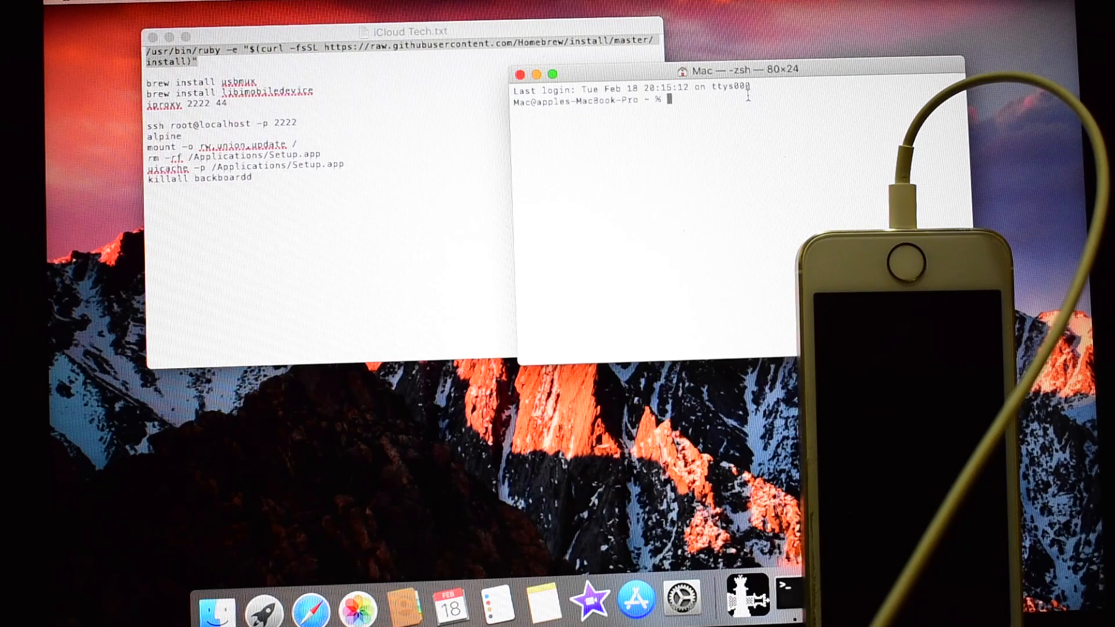
Run the /usr/bin/ruby Homebrew install script until it reports Installation successful.
text(/usr/bin/ruby -e "$(curl -fsSL https://raw.githubusercontent.com/Homebrew/install/master/install)")
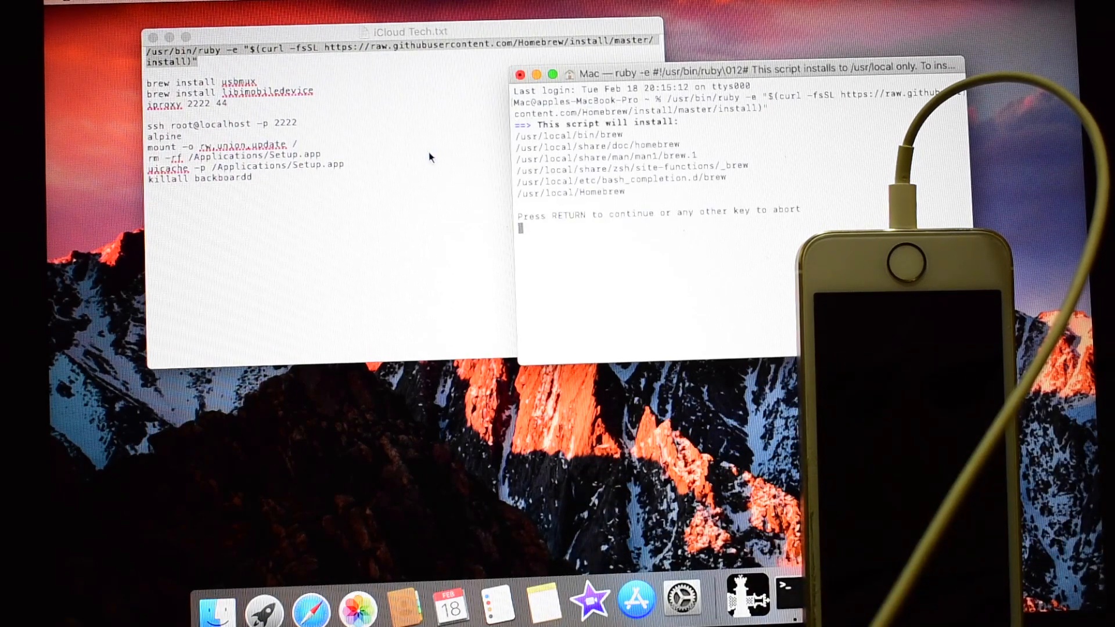
key(Return)
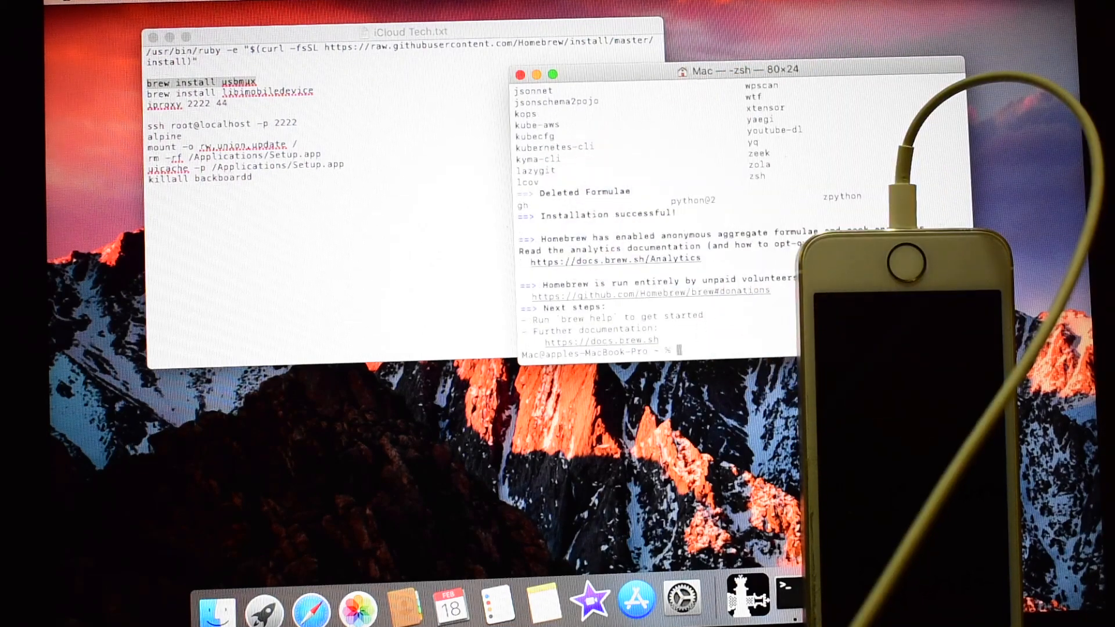
Quit the current Terminal session and relaunch Terminal from Spotlight.
click(520, 75)
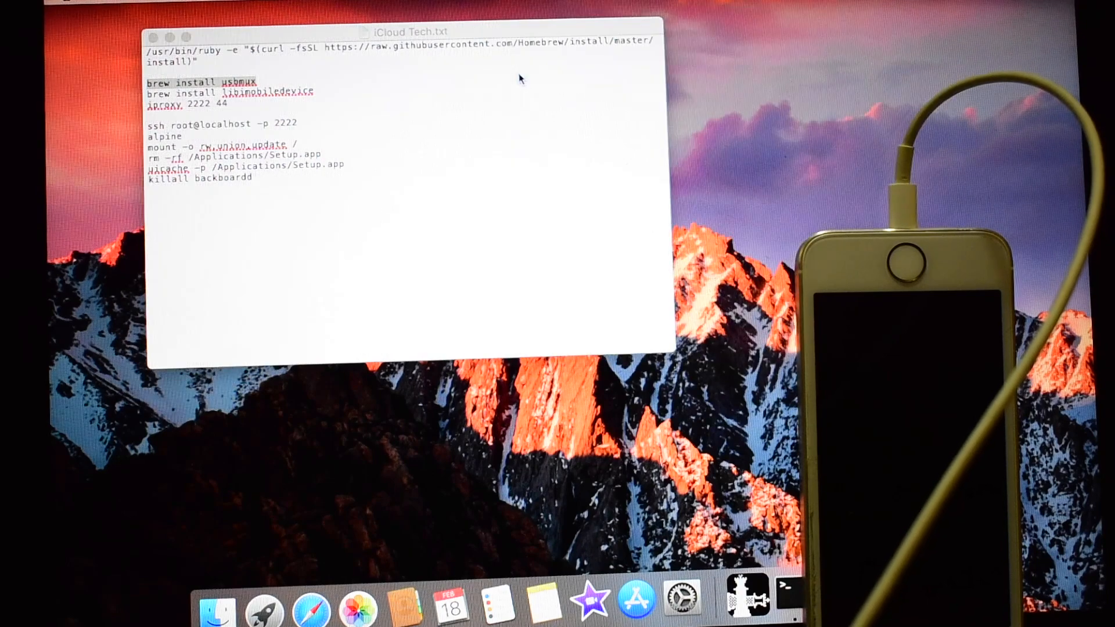
text(terminal)
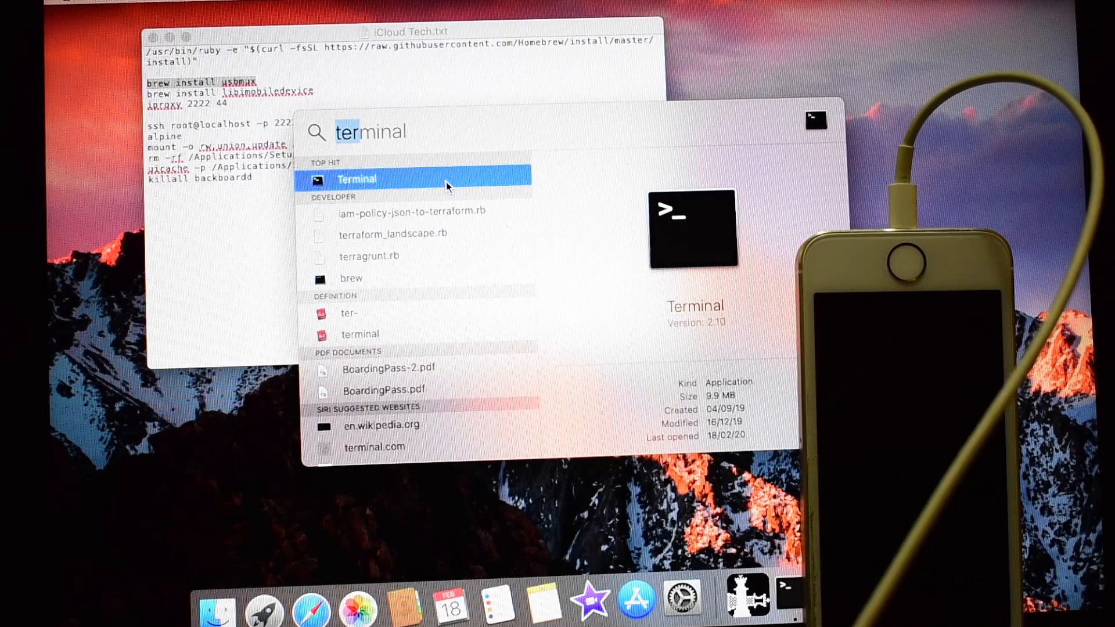
mouse_move(601, 544)
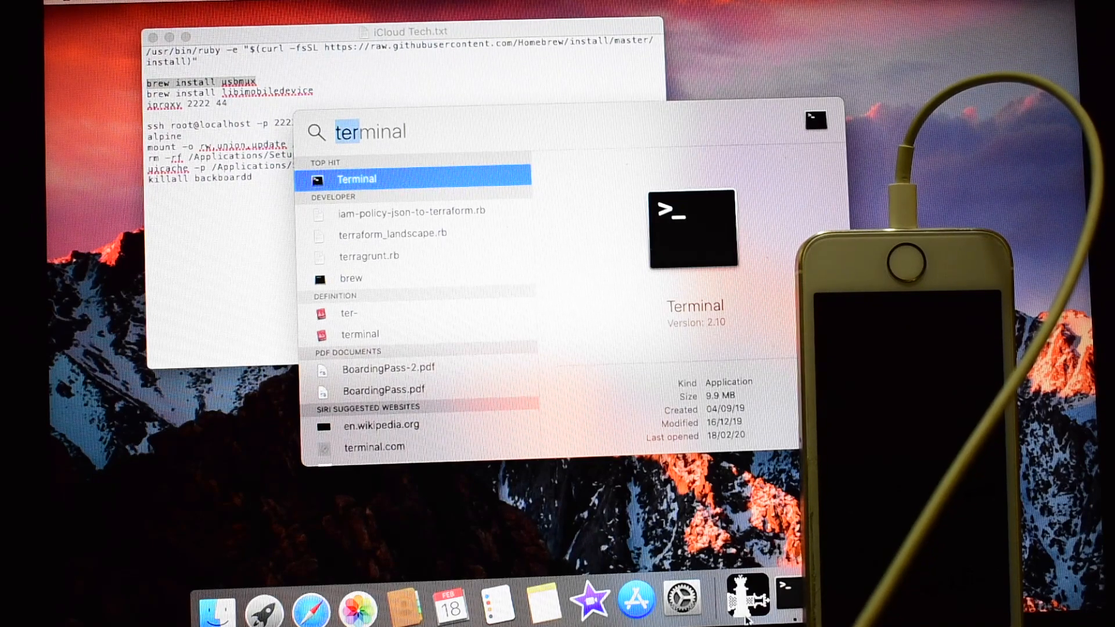
key(Return)
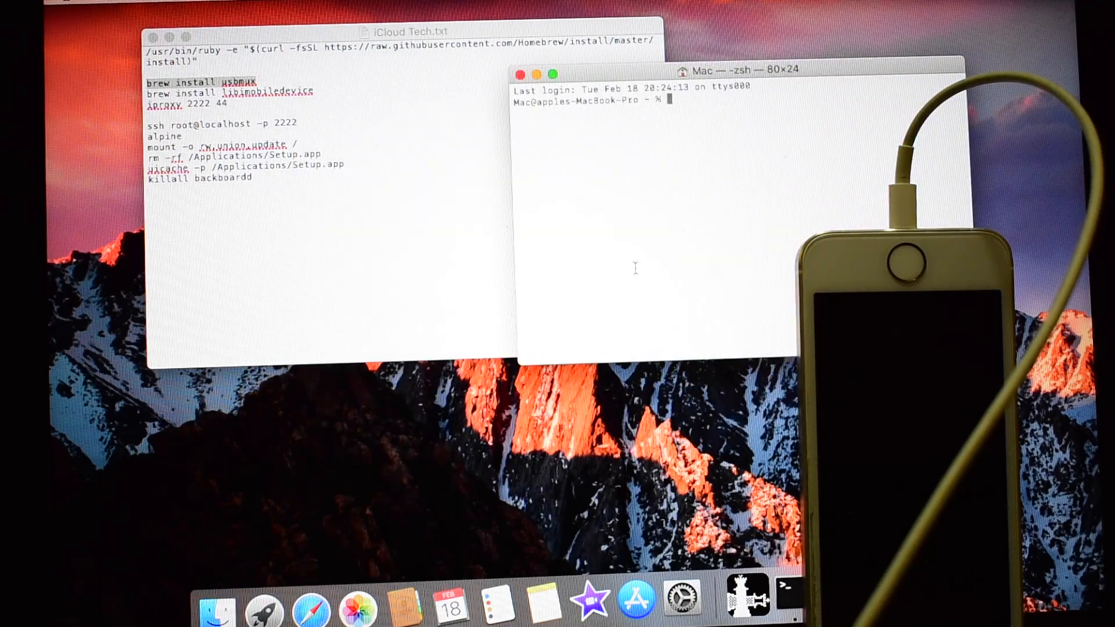
Run 'brew install usbmux', which fails with no available formula.
text(brew install usbmux)
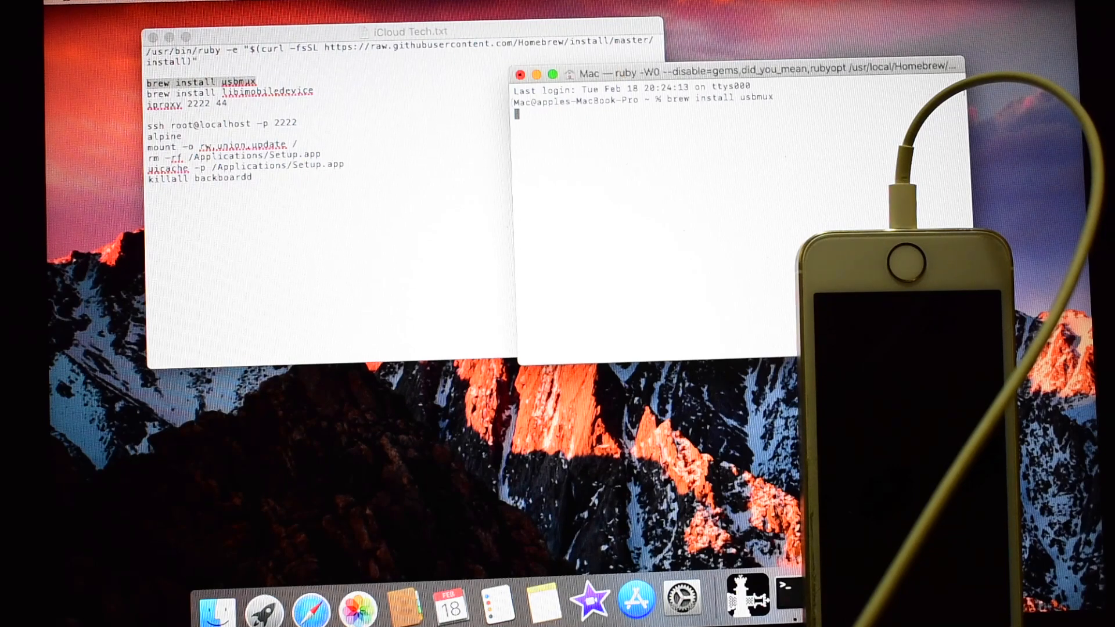
key(Return)
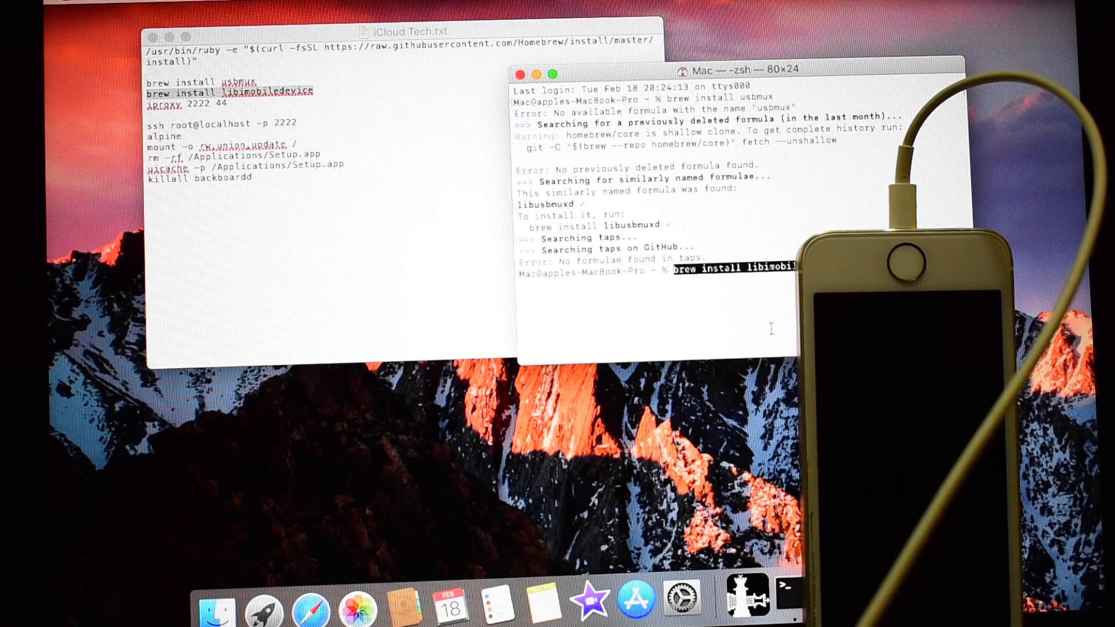
Run 'brew install libimobiledevice', then leave 'iproxy 2222 44' waiting for connection.
key(enter)
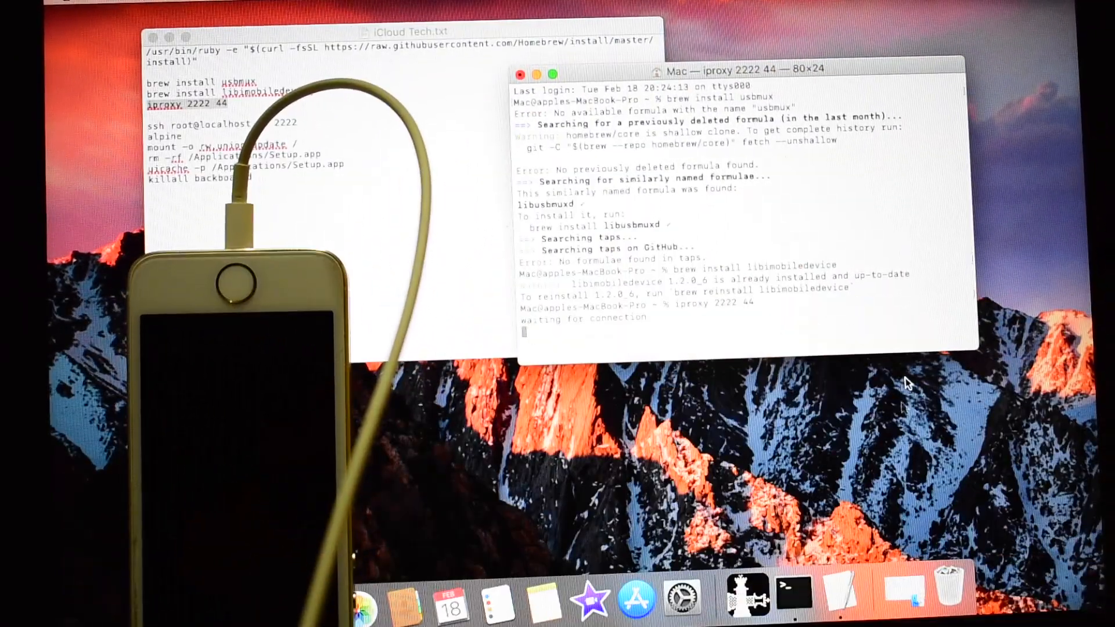
mouse_move(795, 590)
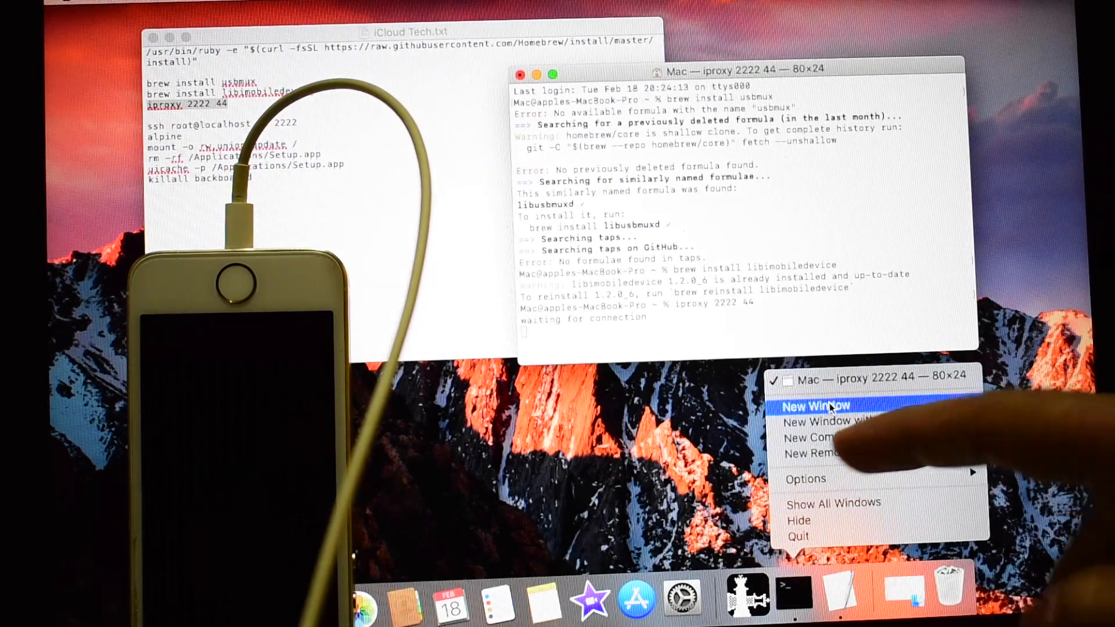
In a second Terminal window run 'ssh root@localhost -p 2222', failing host key verification.
click(815, 406)
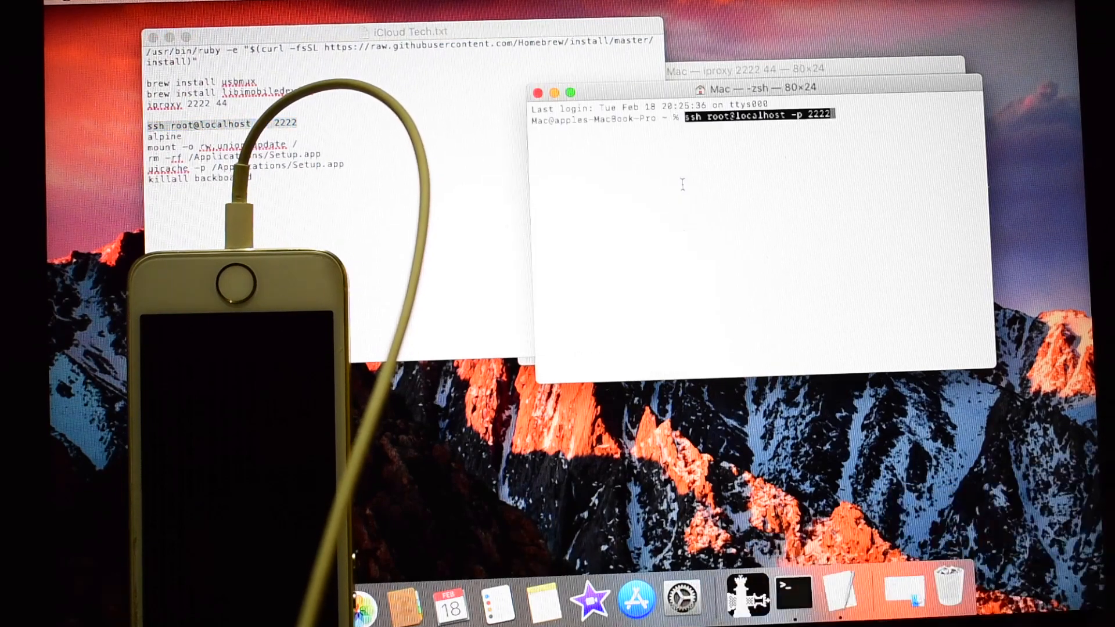
key(enter)
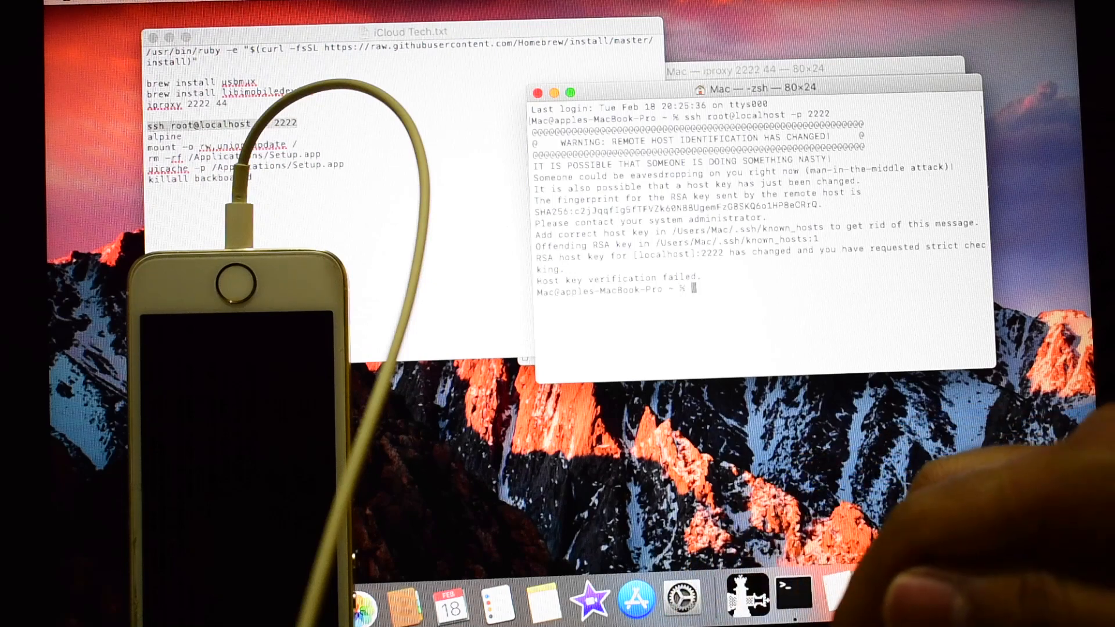
Run 'open .ssh' to show the known_hosts file in Finder.
text(open)
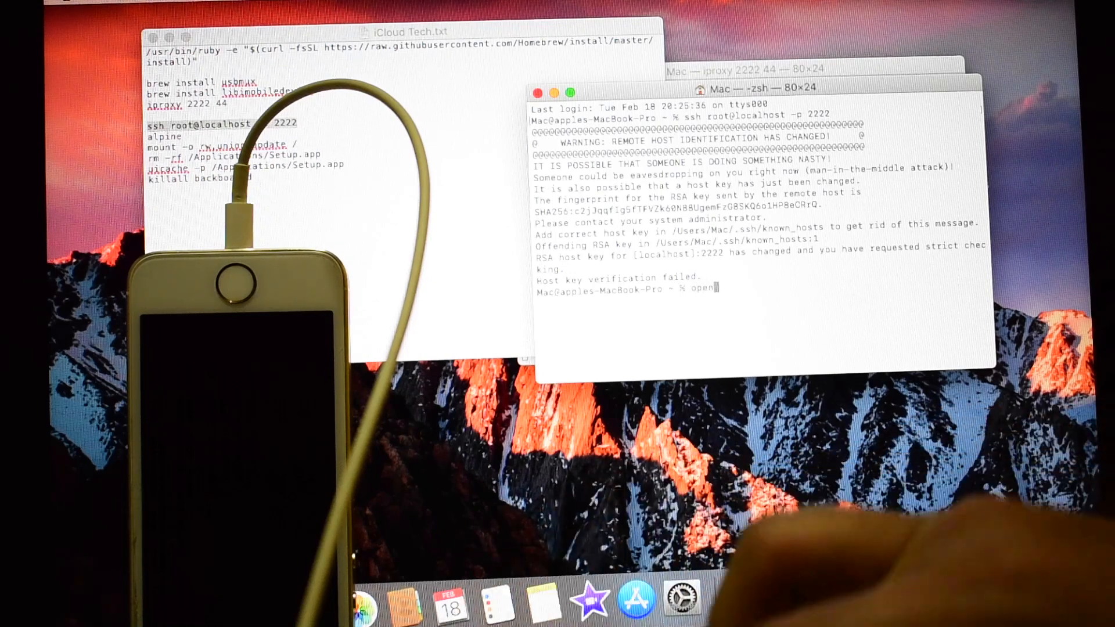
text(.ssh)
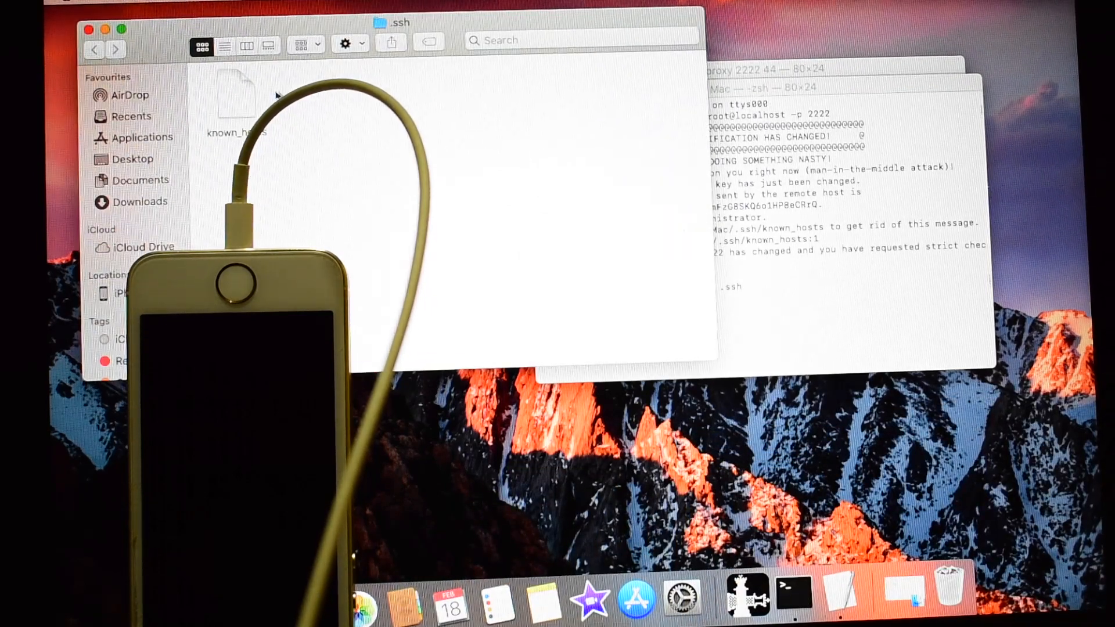
Trash known_hosts, rerun 'ssh root@localhost -p 2222' and answer yes to the fingerprint prompt.
right_click(234, 93)
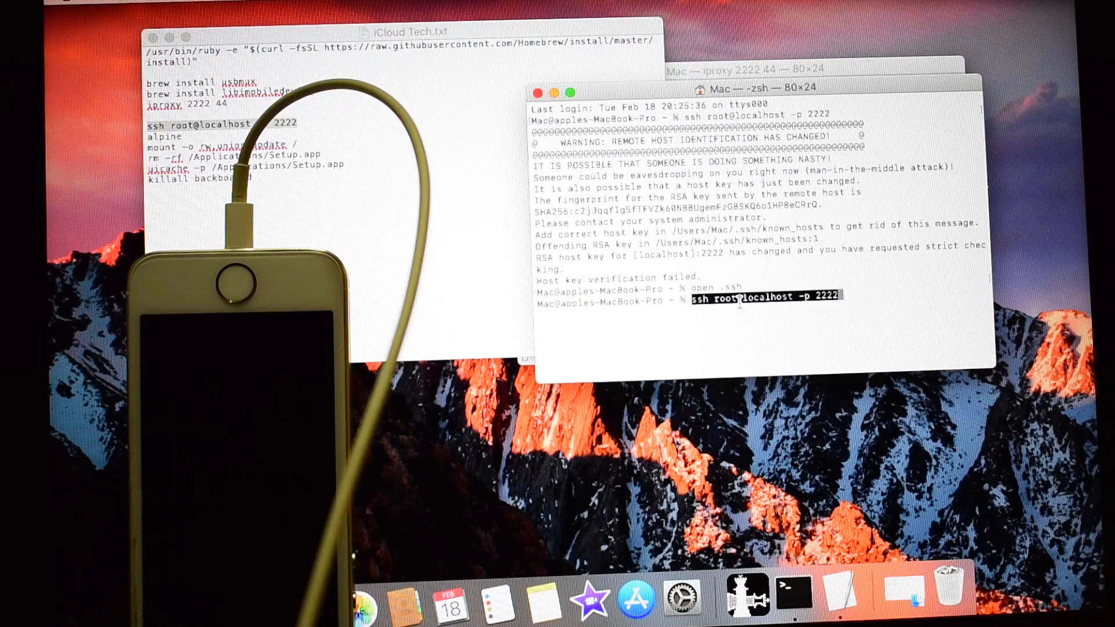
key(Return)
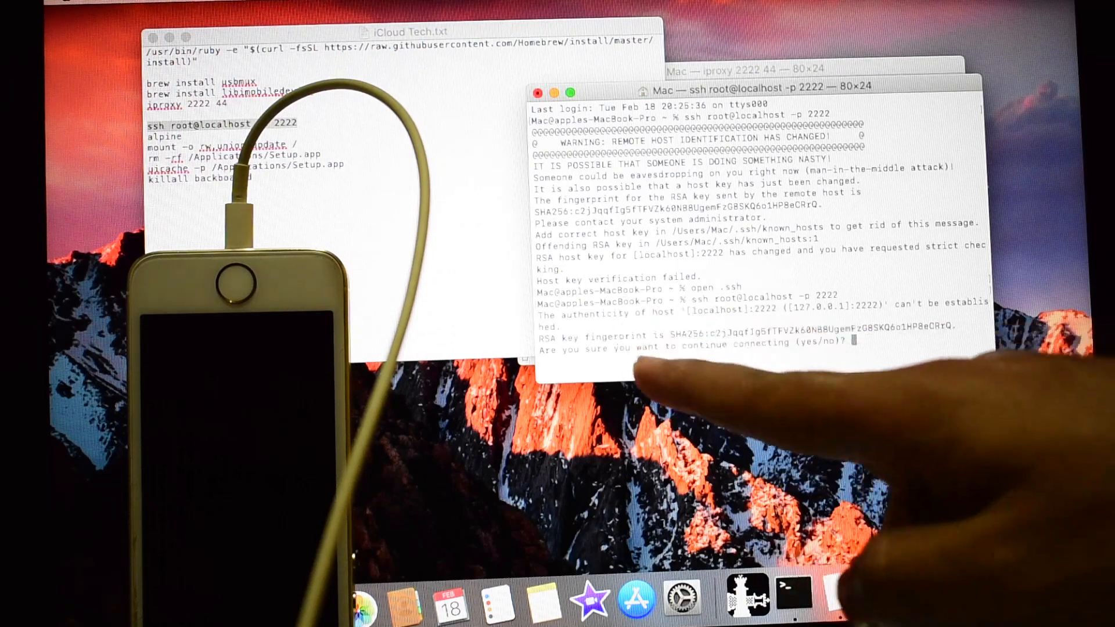
text(yes)
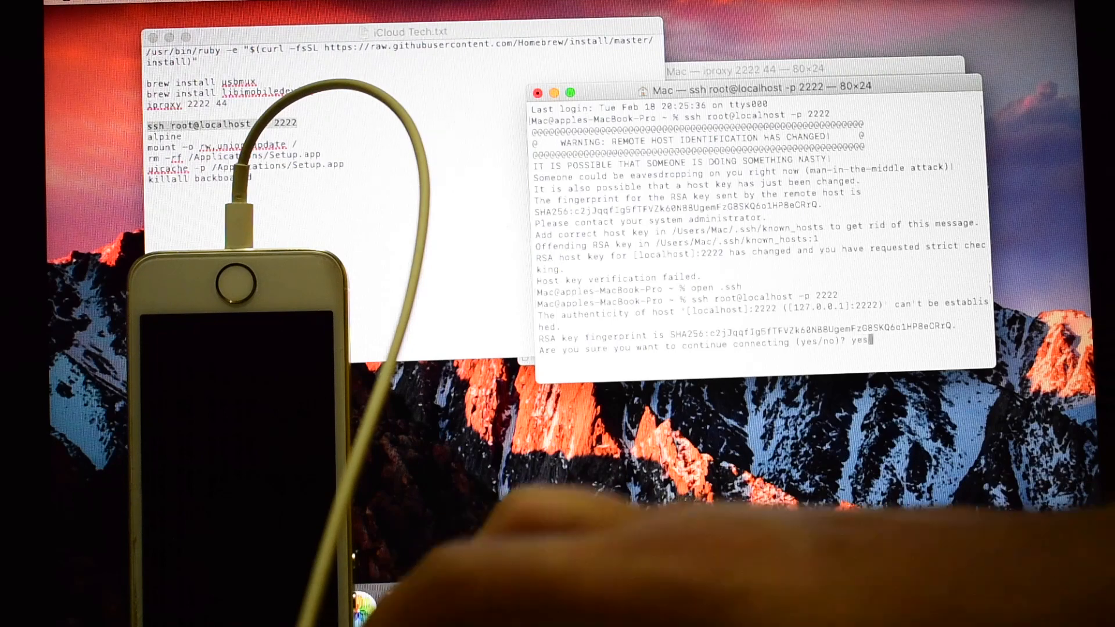